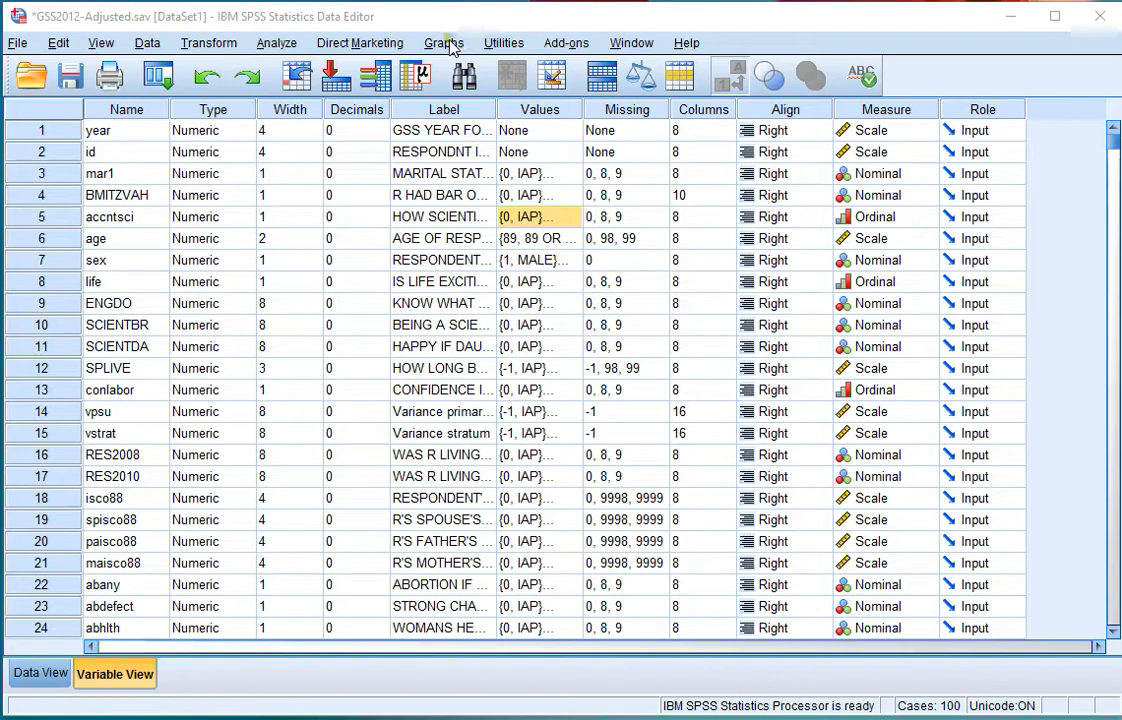
Step: Launch the Chart Builder from the Graphs menu and accept the measurement-level notice
{"action": "left_click", "coordinate": [444, 42]}
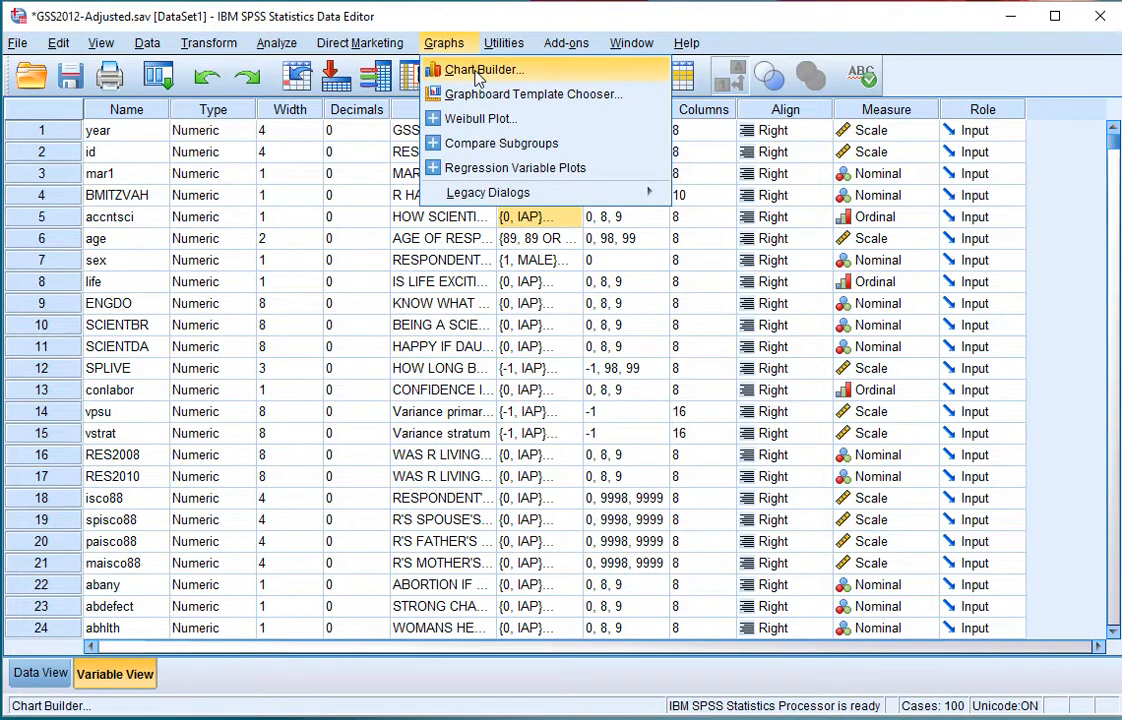
{"action": "left_click", "coordinate": [484, 68]}
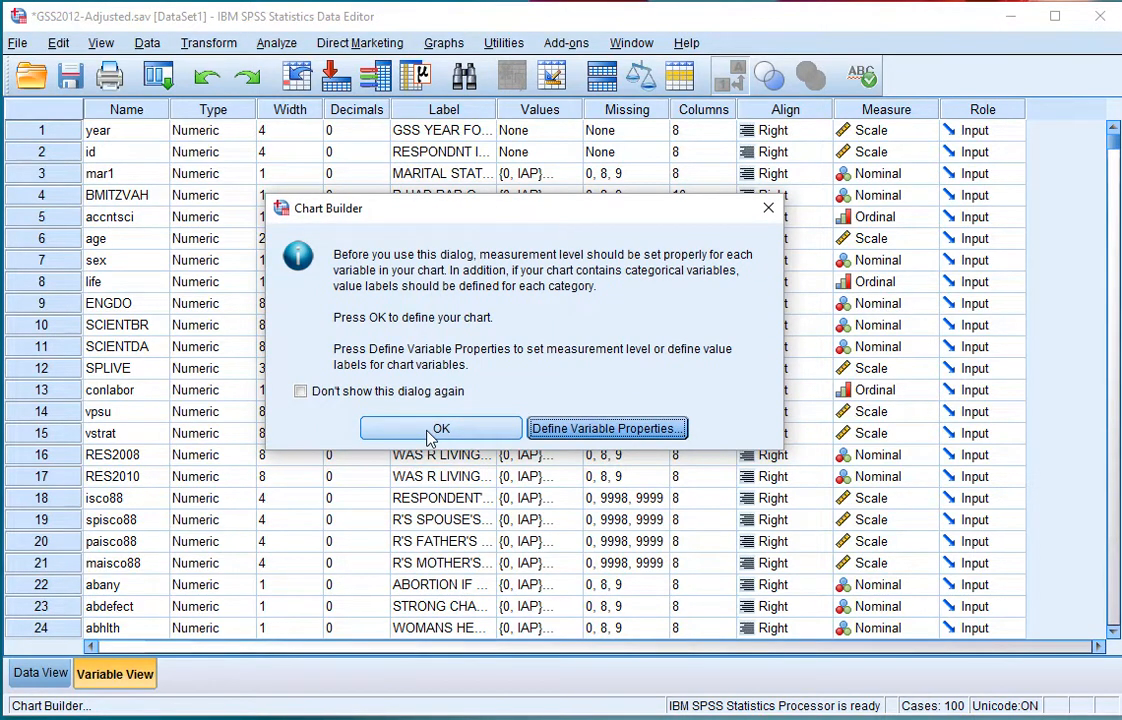
{"action": "left_click", "coordinate": [440, 428]}
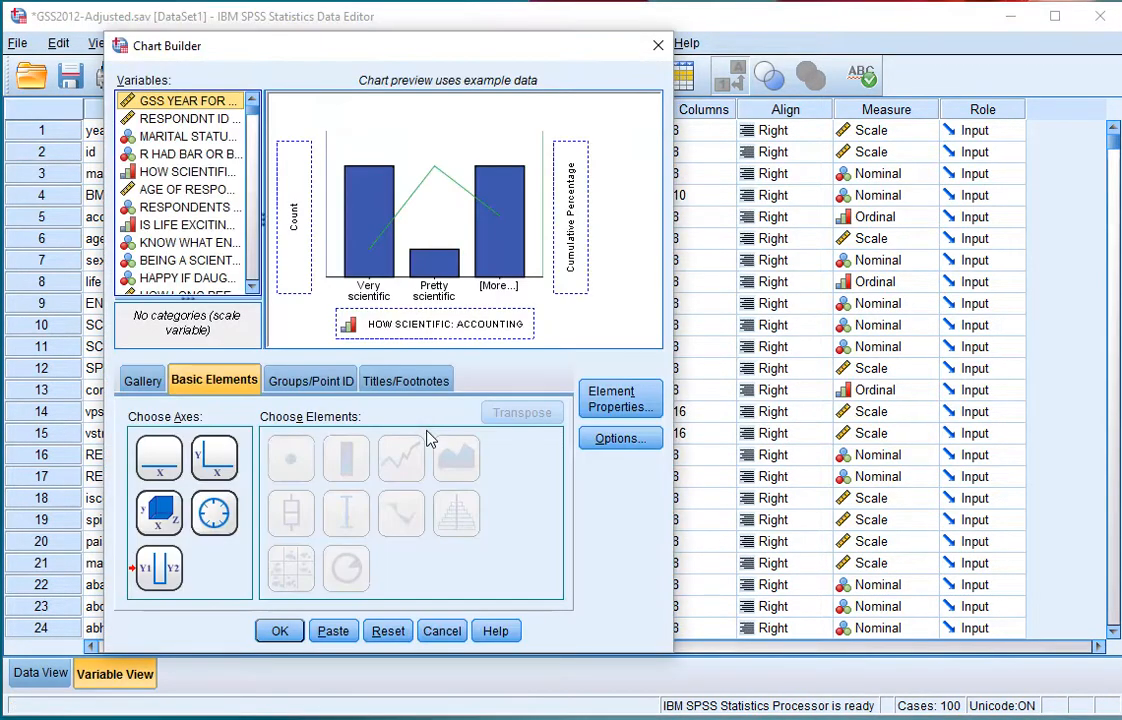
Step: Reset the canvas and place a Simple Bar chart from the Gallery onto it
{"action": "left_click", "coordinate": [388, 630]}
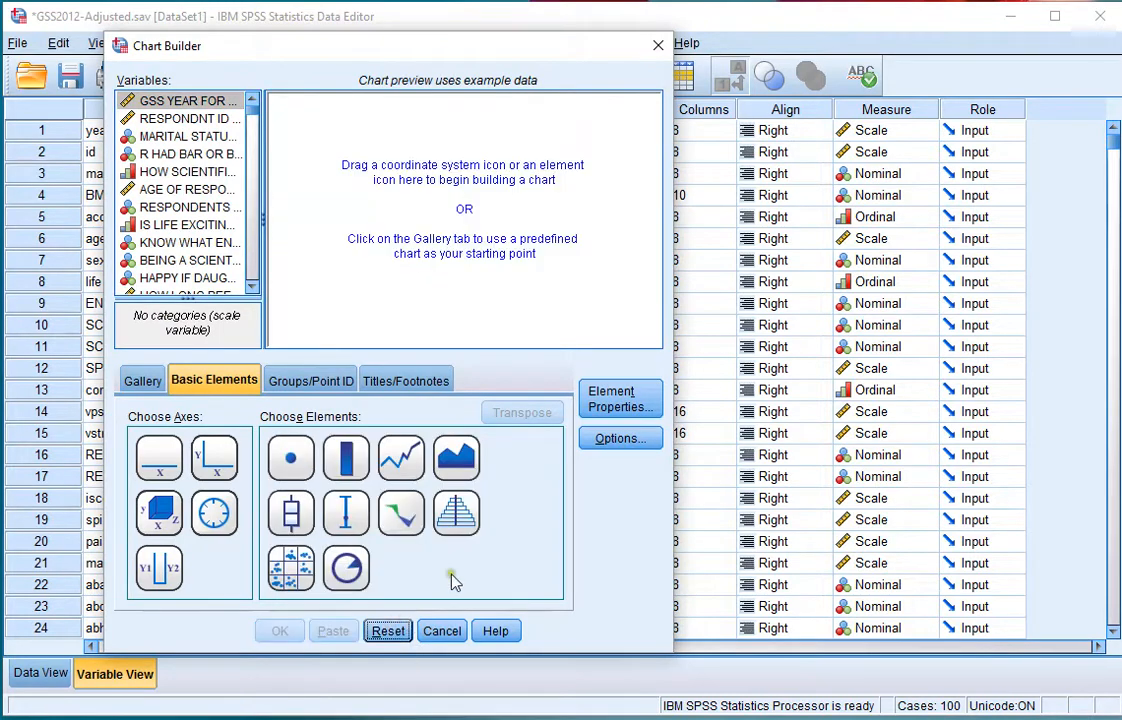
{"action": "left_click", "coordinate": [142, 380]}
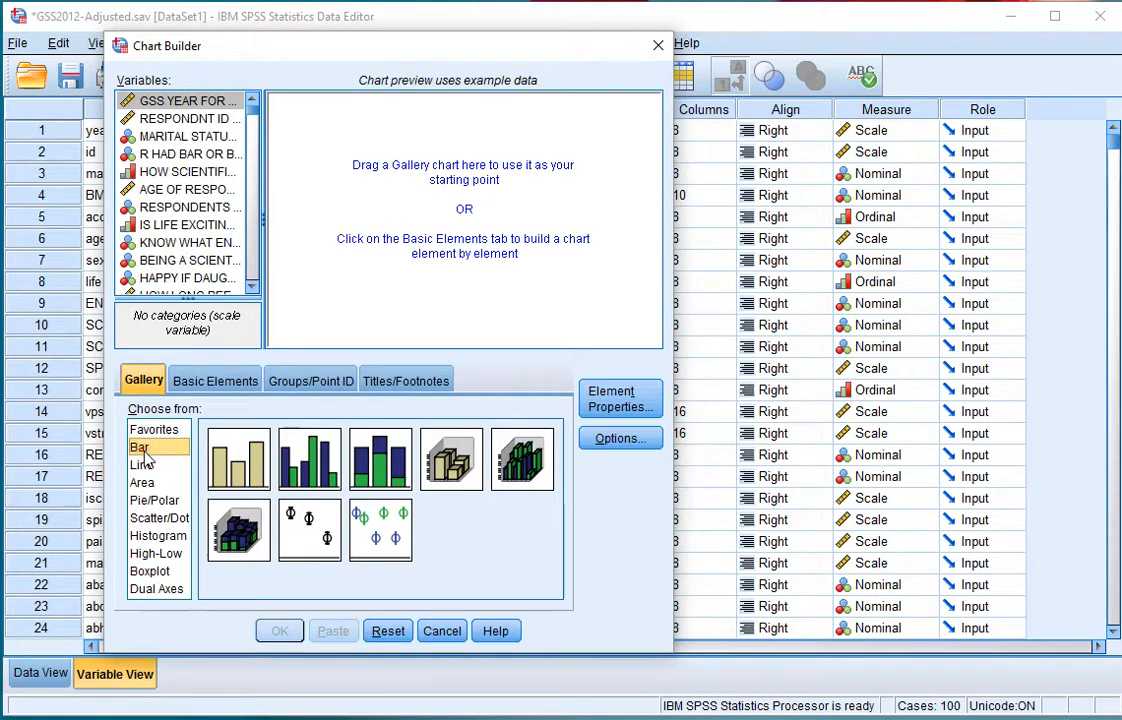
{"action": "mouse_move", "coordinate": [236, 460]}
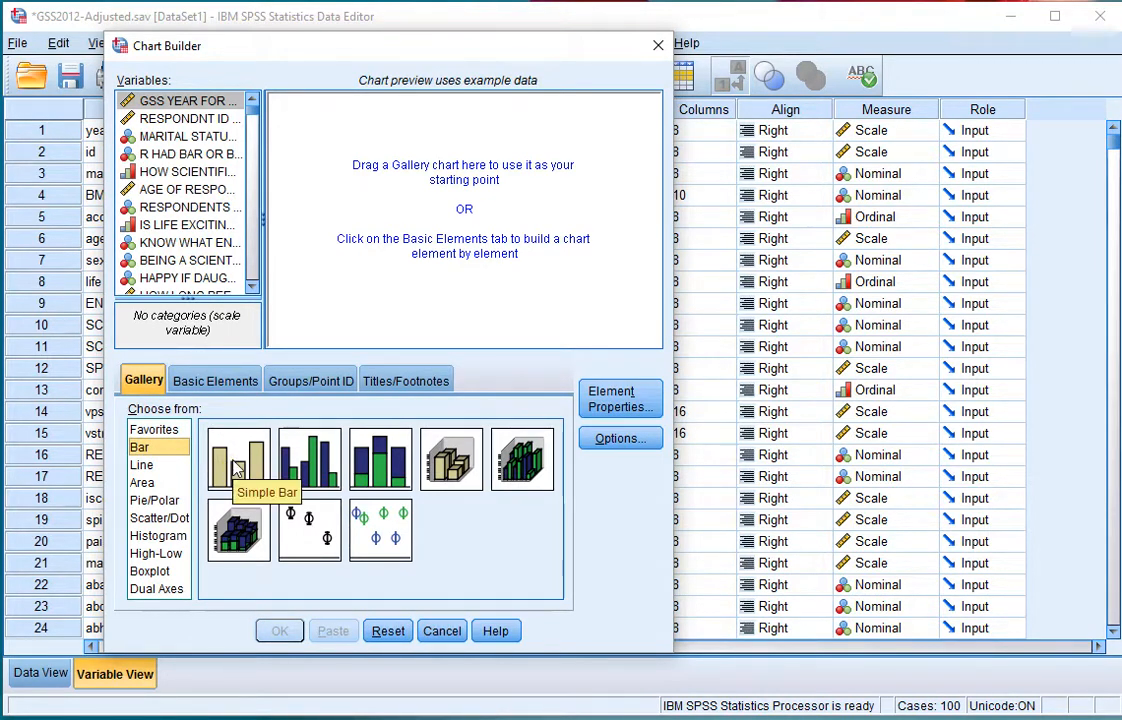
{"action": "left_click_drag", "start_coordinate": [238, 460], "coordinate": [430, 224]}
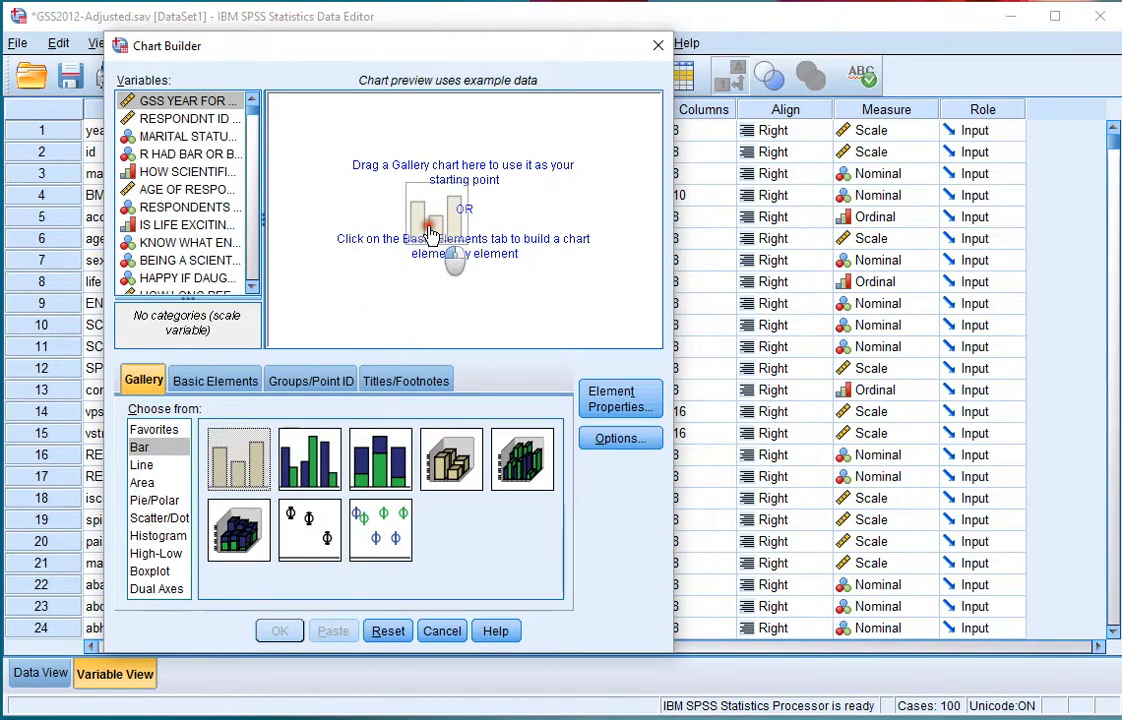
{"action": "left_click_drag", "start_coordinate": [236, 458], "coordinate": [436, 230]}
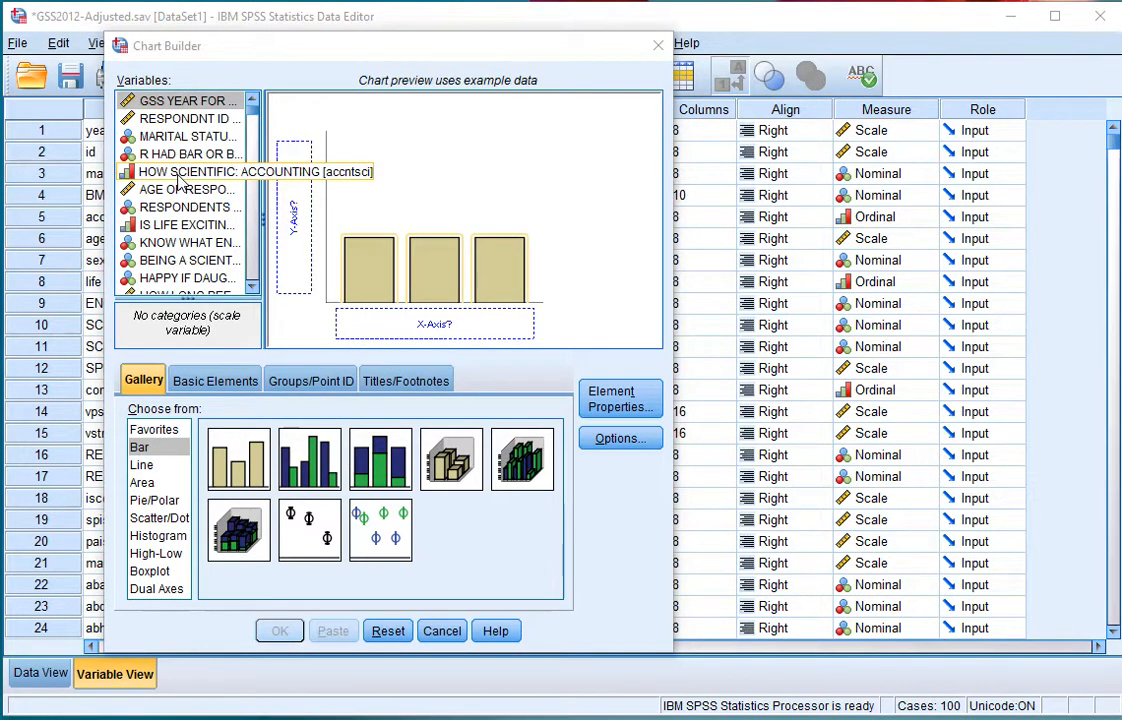
Step: Put HOW SCIENTIFIC: ACCOUNTING on the X axis so the bars show counts
{"action": "left_click", "coordinate": [250, 172]}
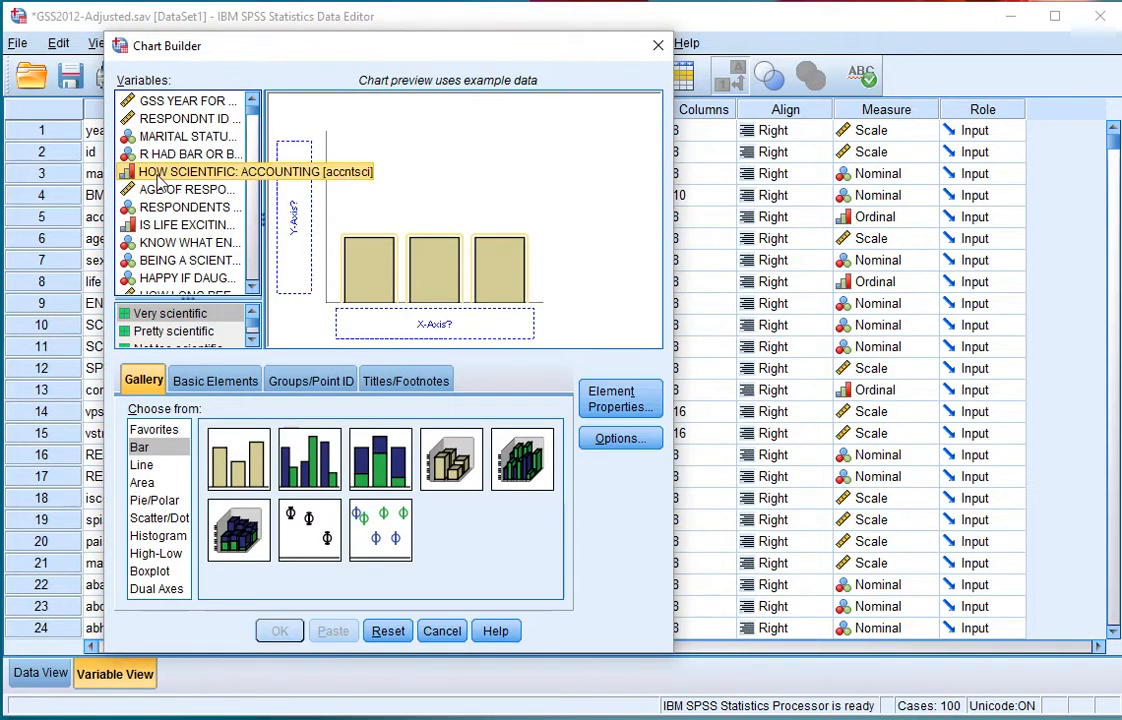
{"action": "left_click_drag", "start_coordinate": [180, 172], "coordinate": [436, 324]}
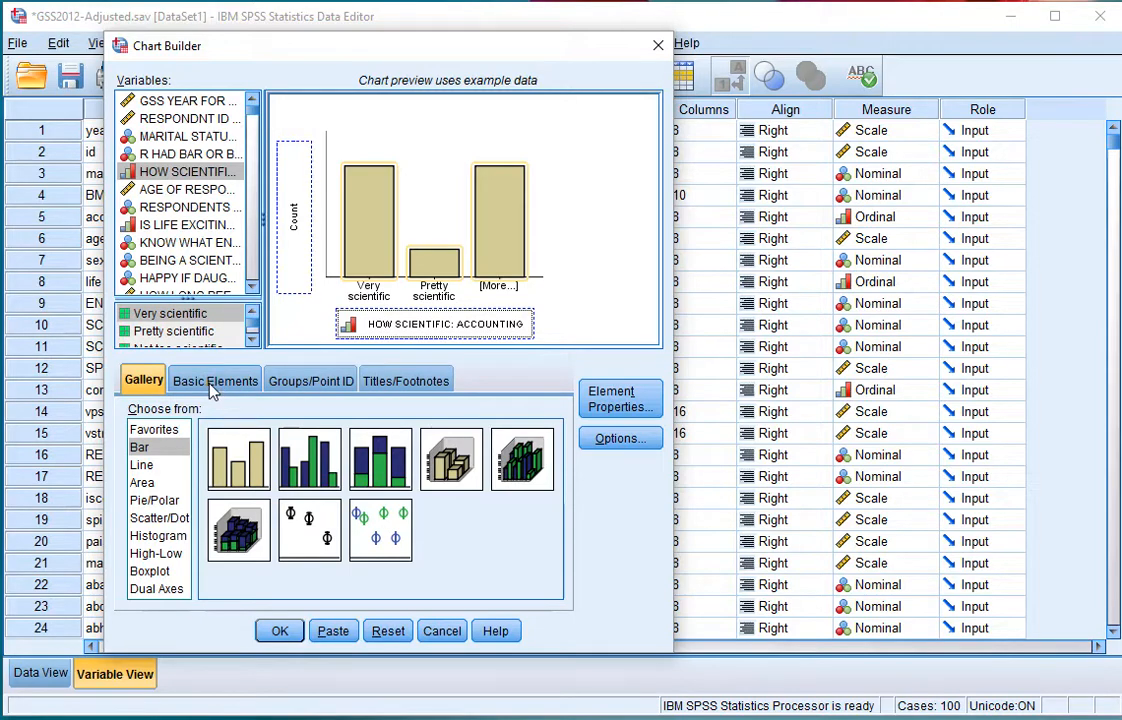
Step: From Basic Elements add a Dual Y axis with a line overlay, then reach Element Properties
{"action": "left_click", "coordinate": [214, 380]}
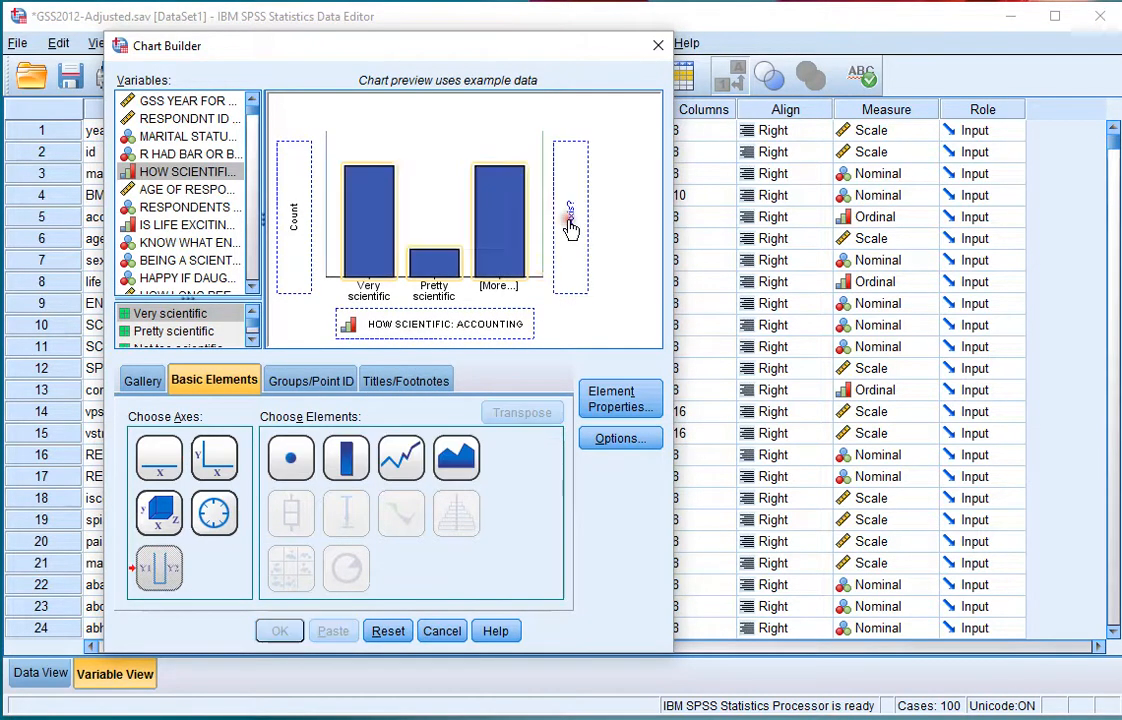
{"action": "mouse_move", "coordinate": [570, 228]}
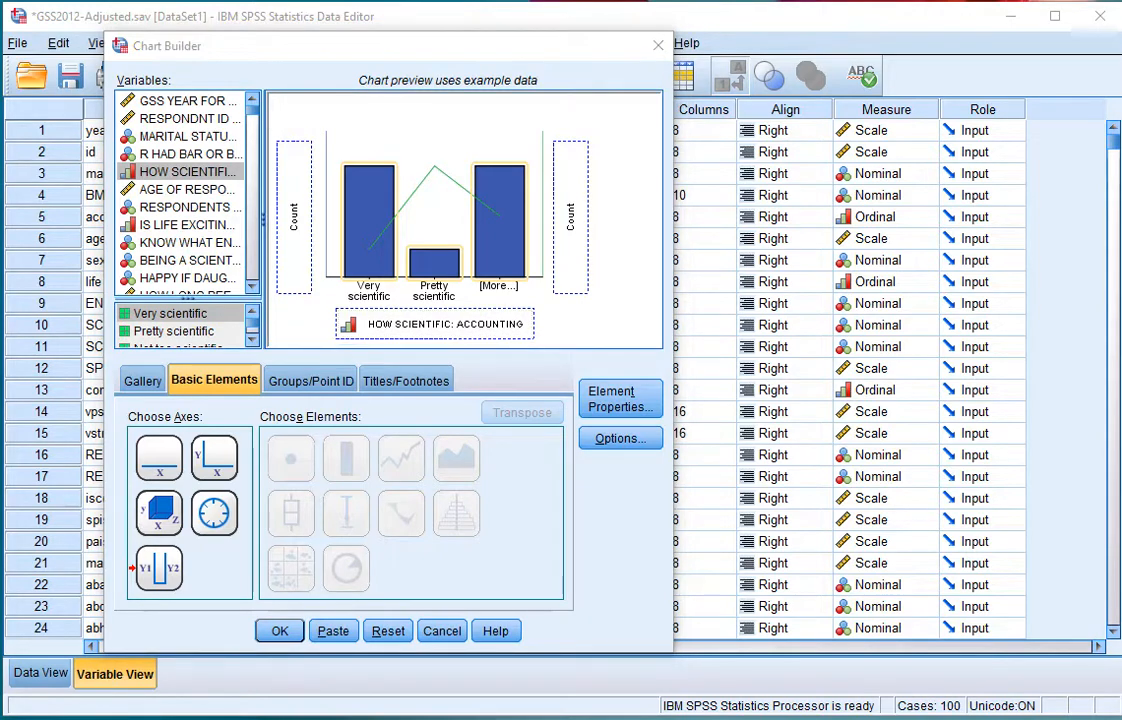
{"action": "left_click", "coordinate": [620, 398]}
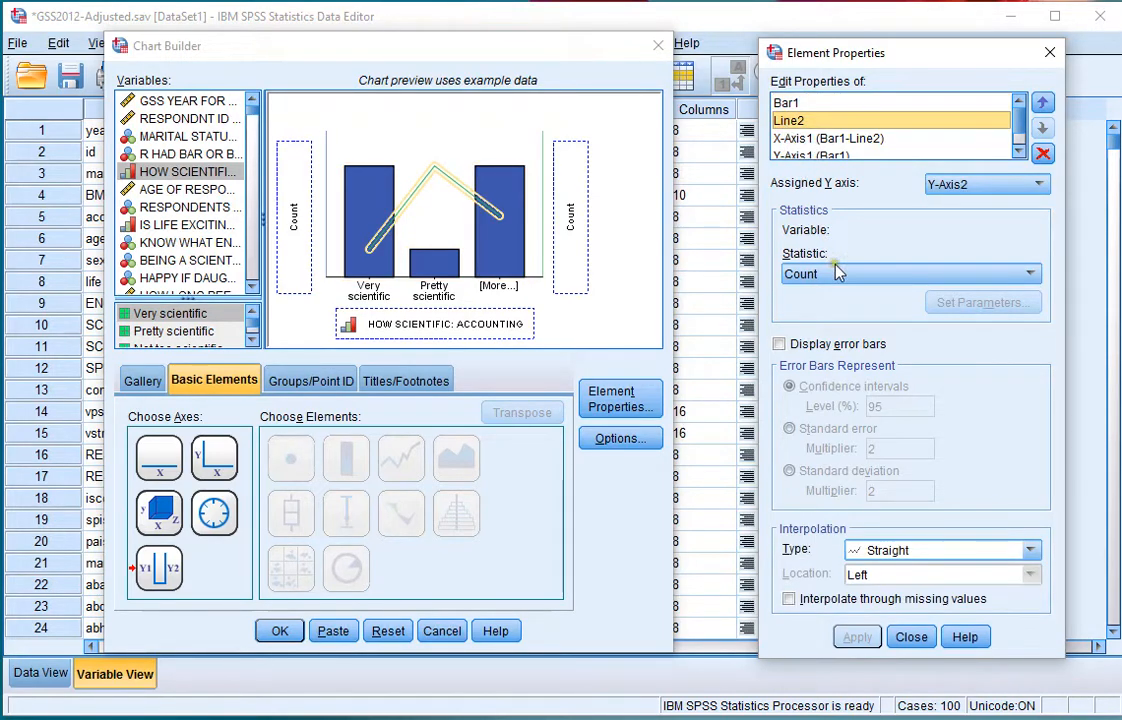
Step: Set the Line2 statistic to Cumulative Percentage, apply it, and generate the chart in output
{"action": "left_click", "coordinate": [1028, 272]}
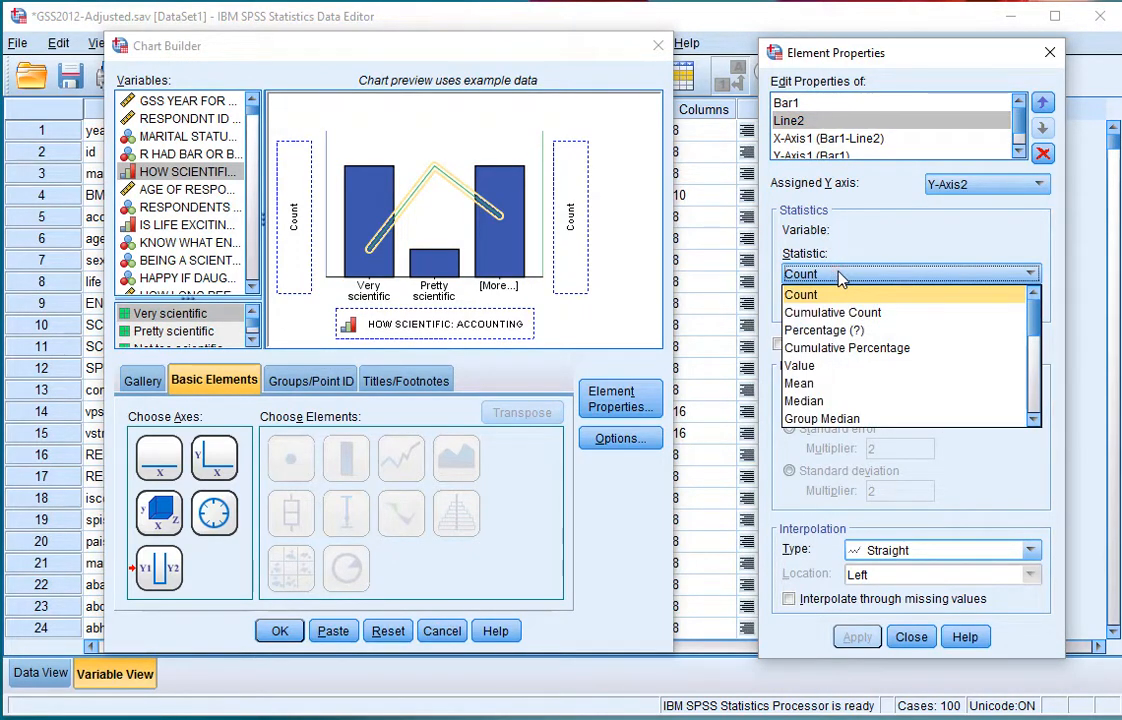
{"action": "mouse_move", "coordinate": [824, 330]}
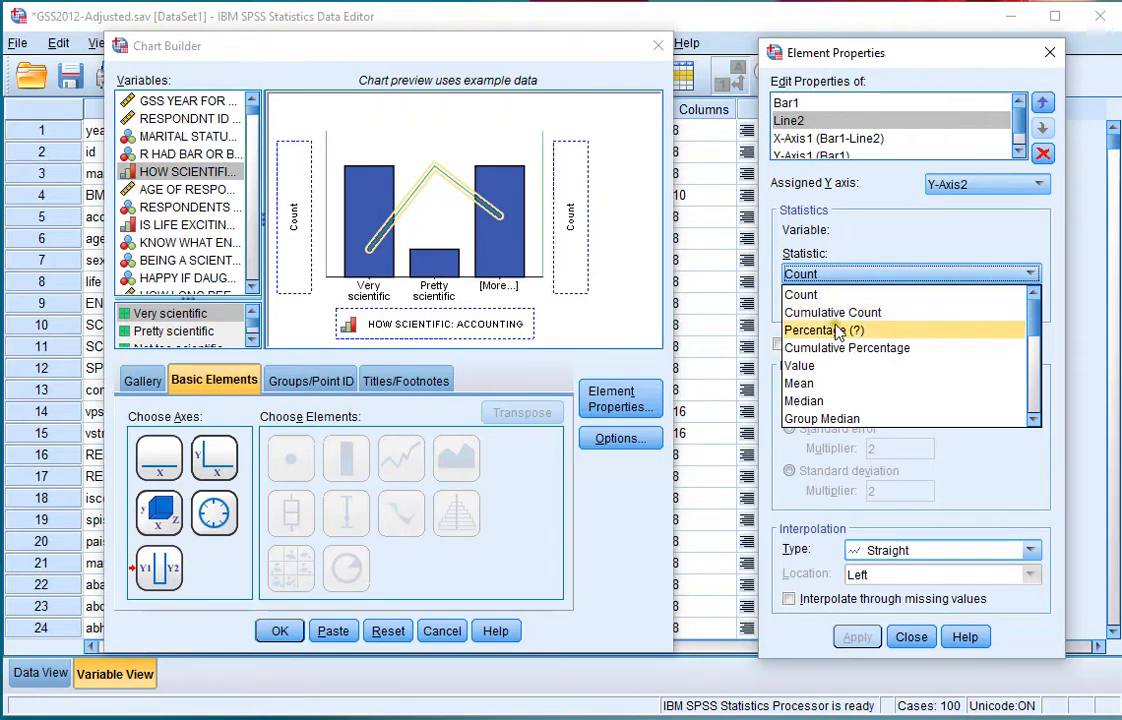
{"action": "mouse_move", "coordinate": [848, 348]}
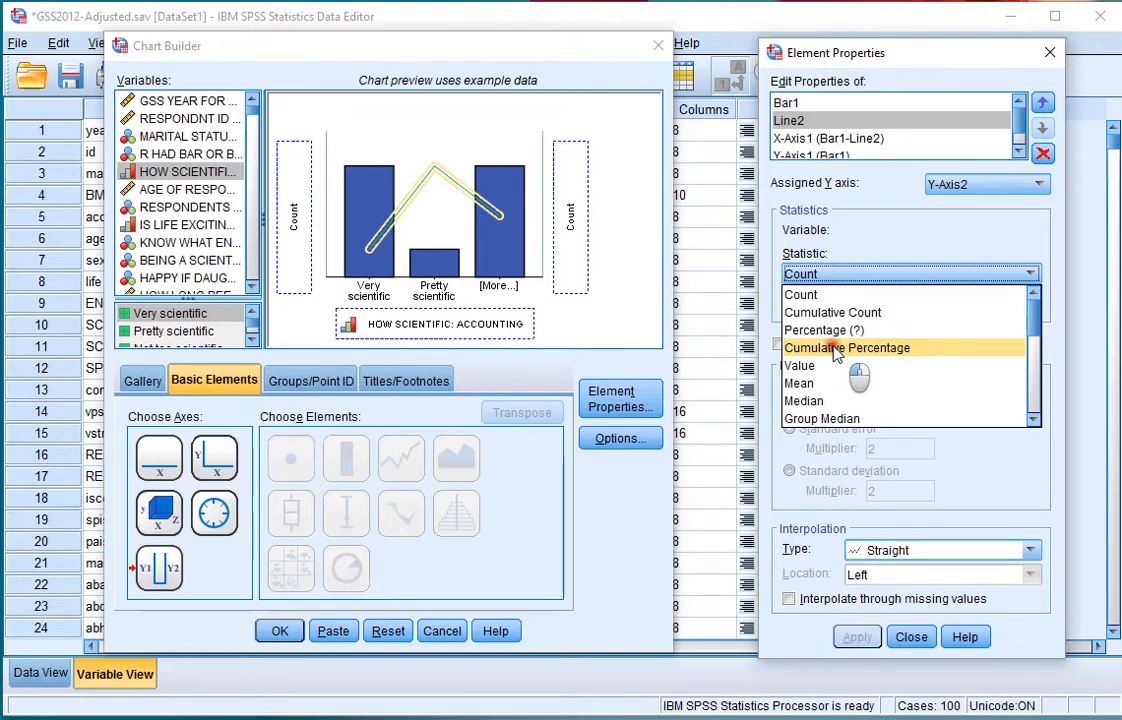
{"action": "left_click", "coordinate": [848, 348]}
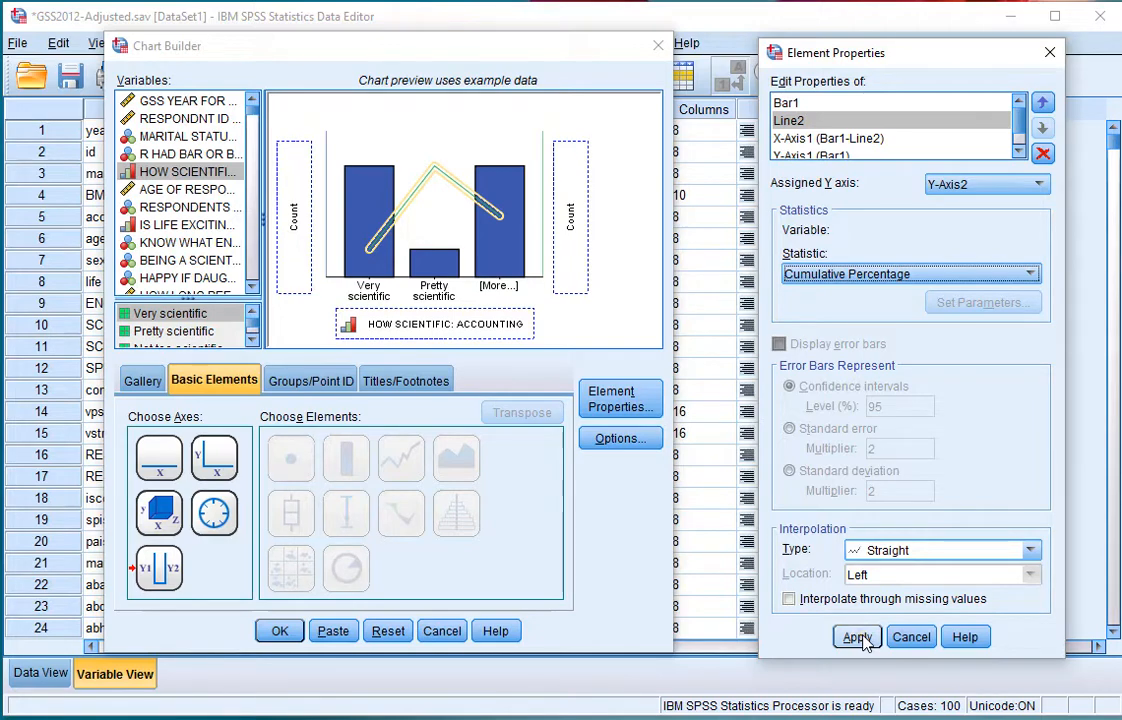
{"action": "left_click", "coordinate": [856, 636]}
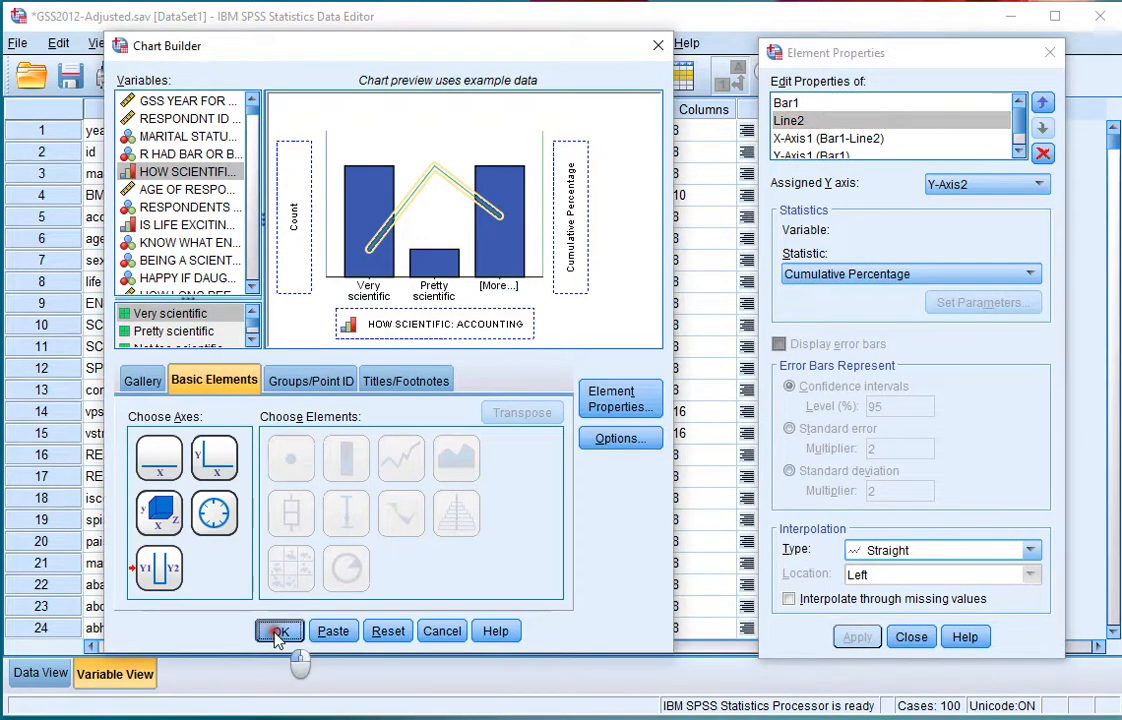
{"action": "left_click", "coordinate": [280, 632]}
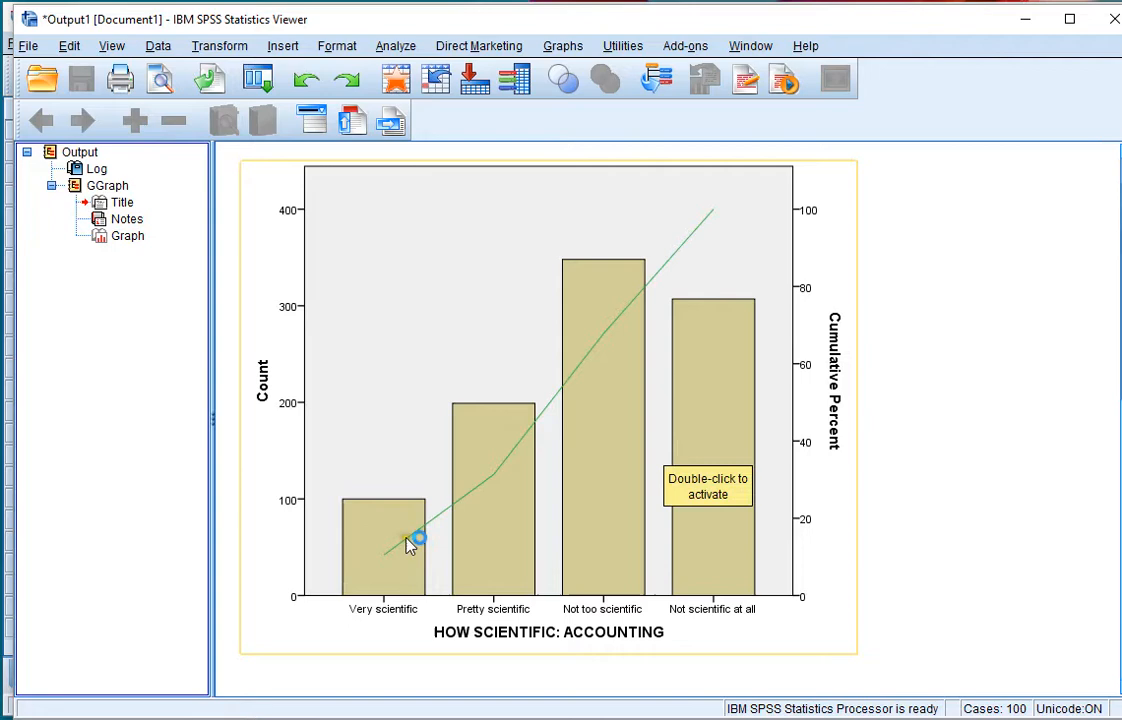
{"action": "mouse_move", "coordinate": [818, 216]}
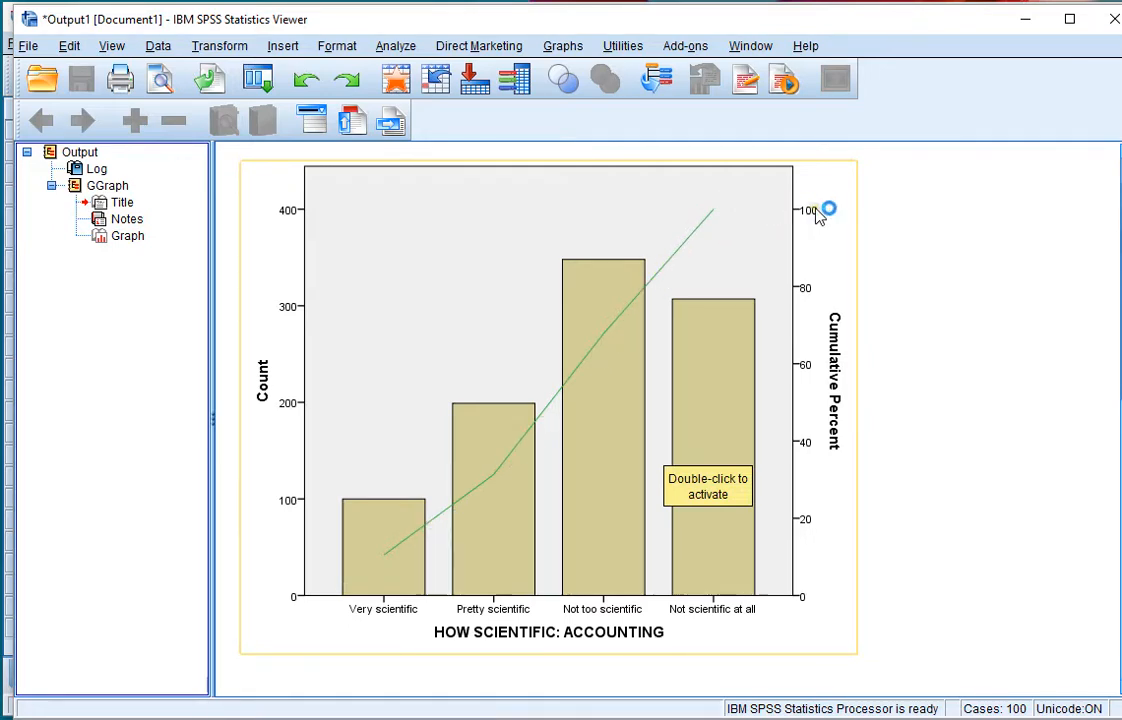
{"action": "mouse_move", "coordinate": [512, 328]}
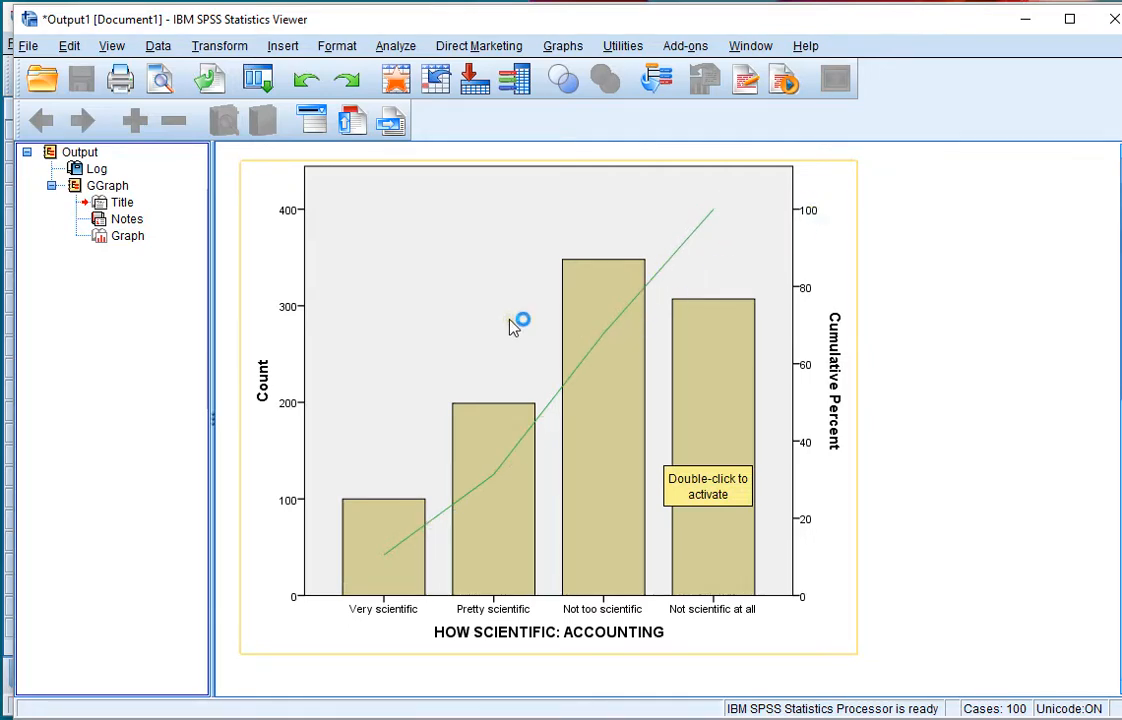
{"action": "double_click", "coordinate": [512, 324]}
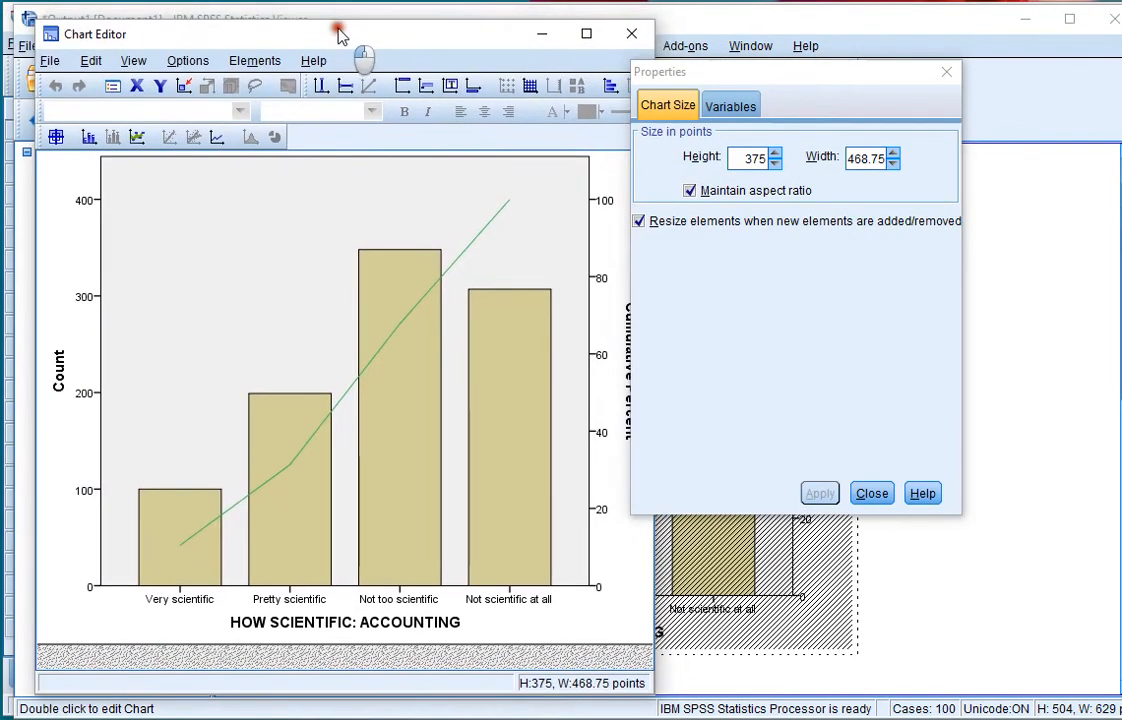
{"action": "mouse_move", "coordinate": [388, 288]}
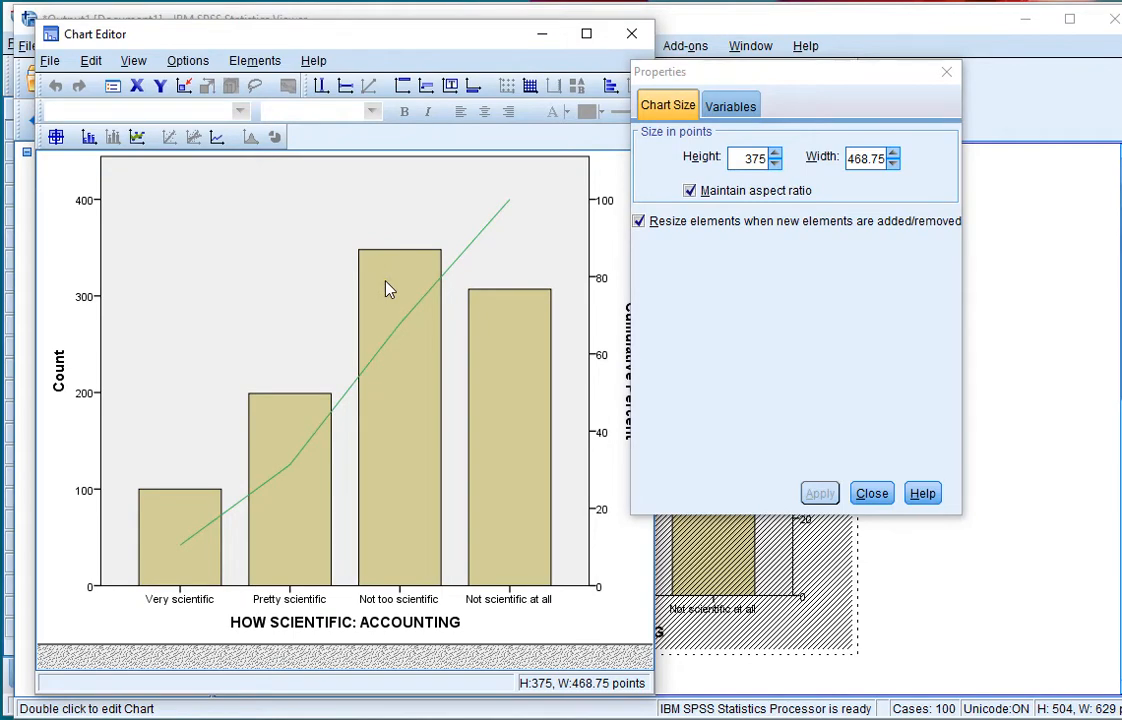
{"action": "left_click", "coordinate": [920, 138]}
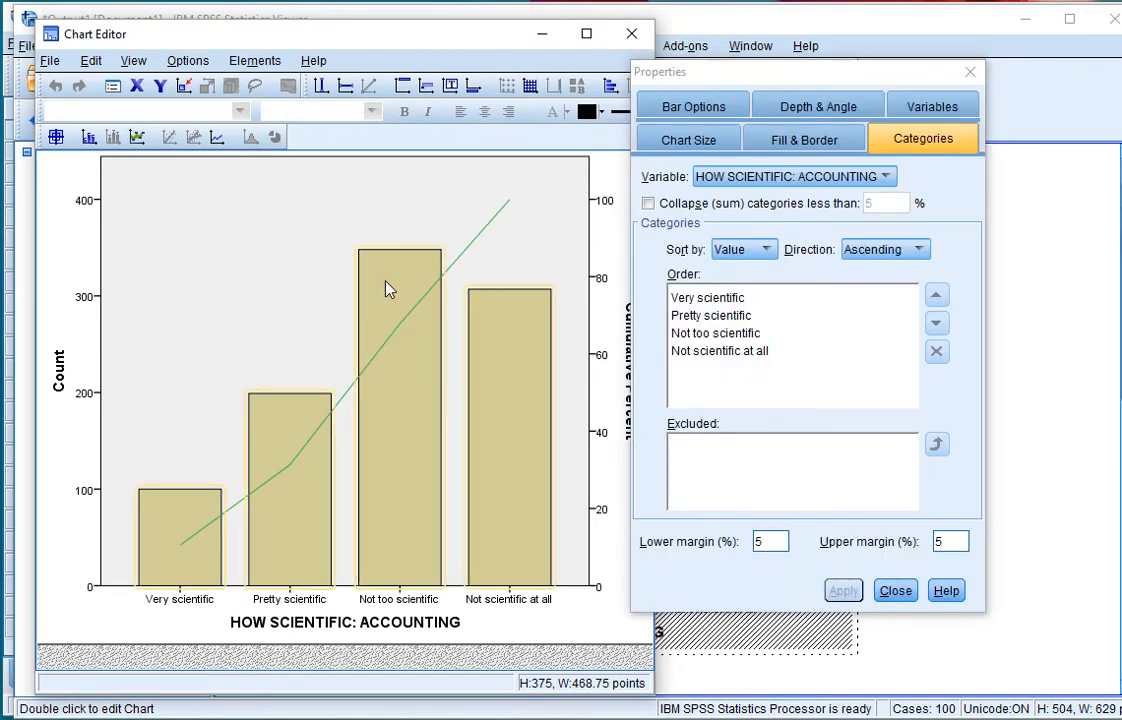
{"action": "mouse_move", "coordinate": [788, 180]}
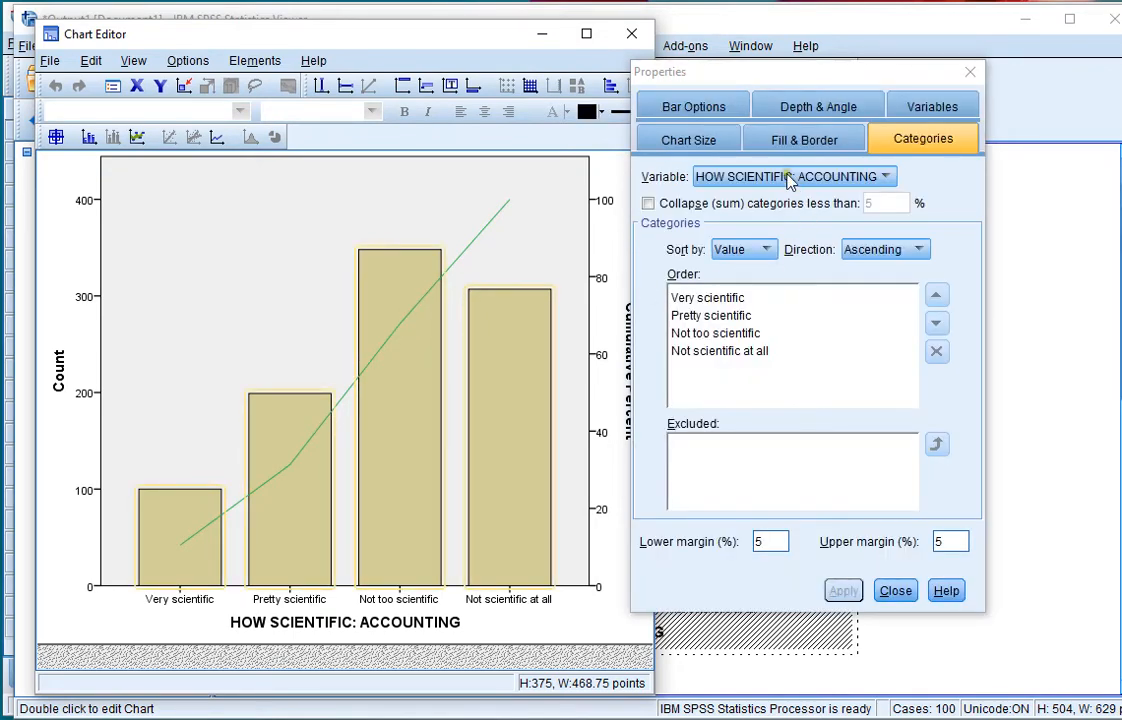
{"action": "left_click", "coordinate": [894, 590]}
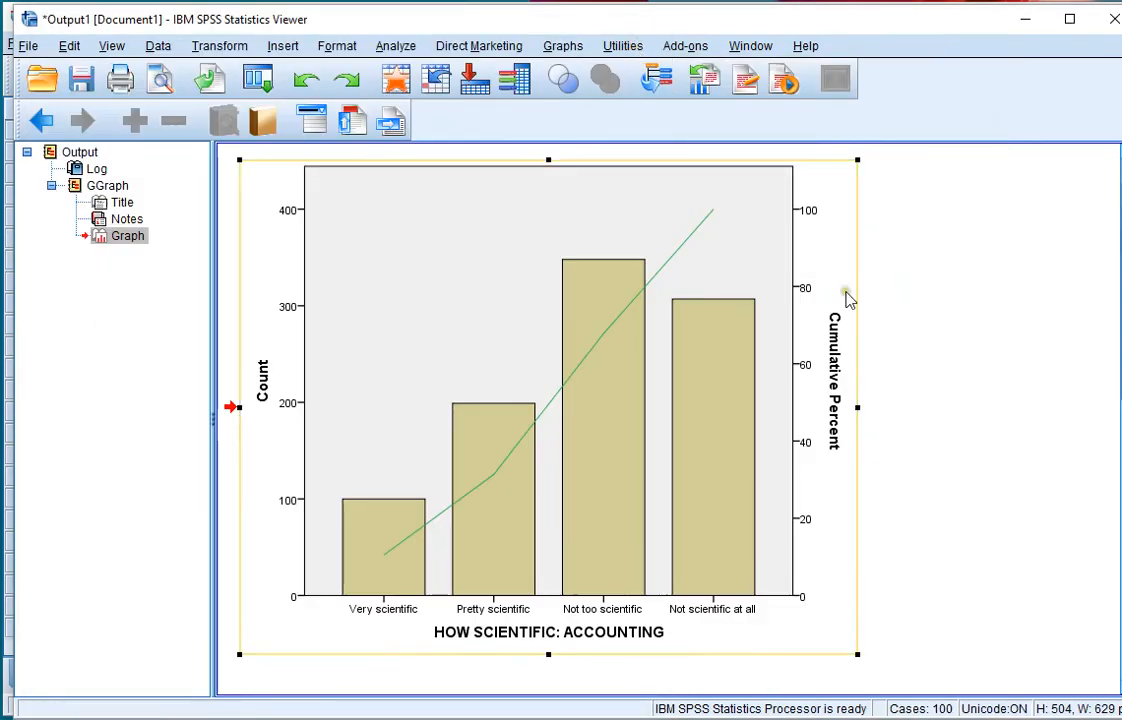